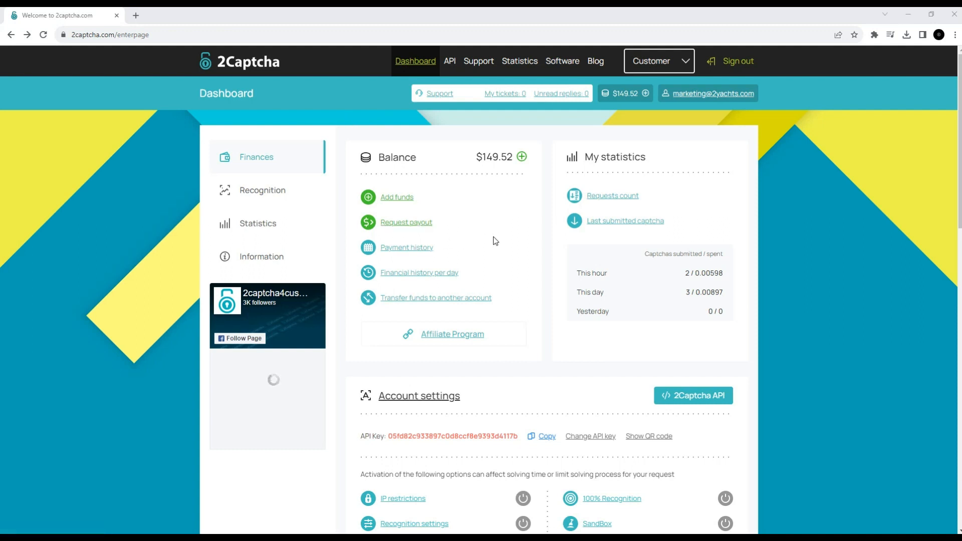
mouse_move(558, 118)
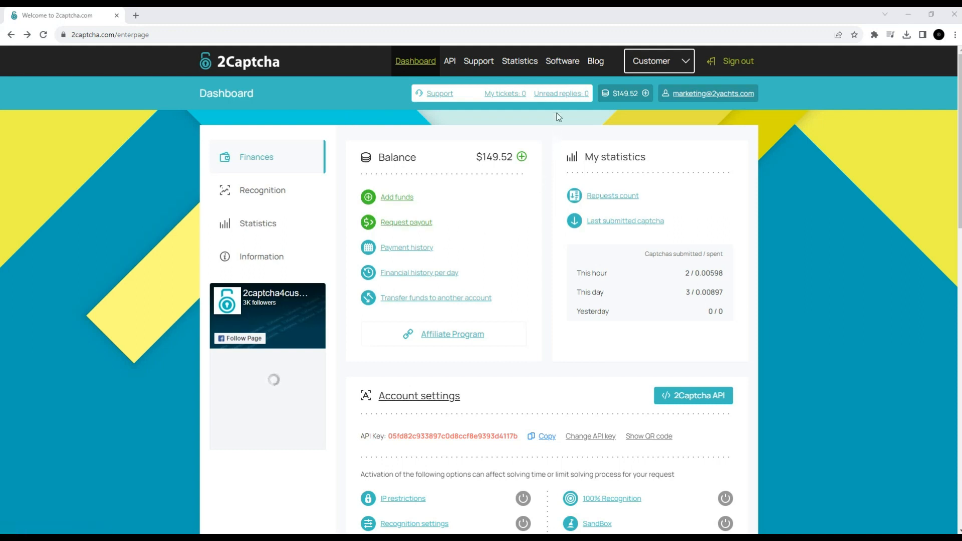
Open the 2Captcha solver extension's details page from the Software catalog.
left_click(561, 61)
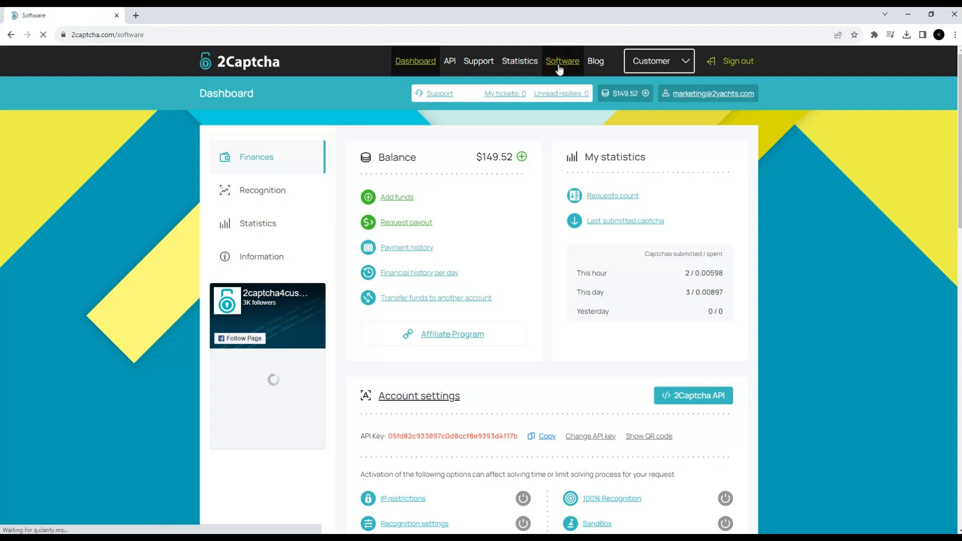
left_click(562, 61)
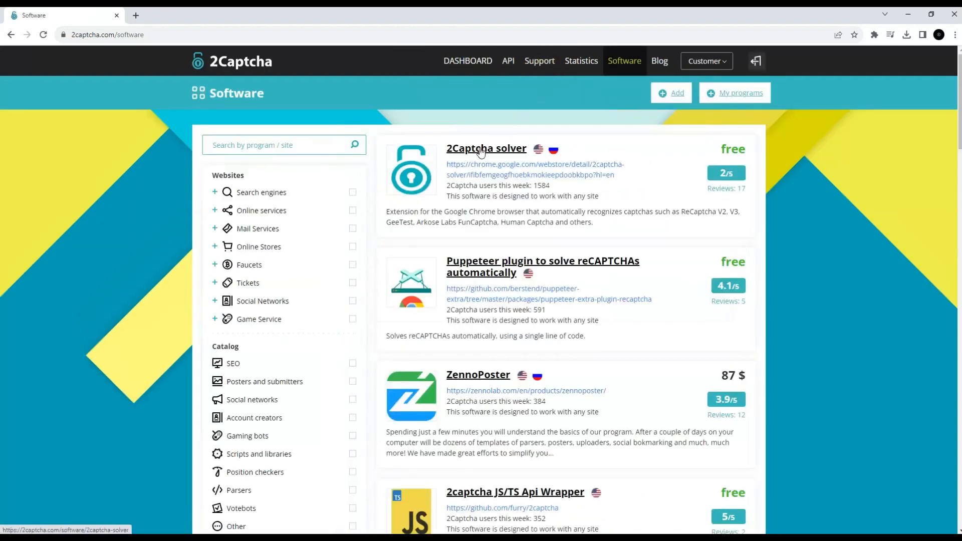
left_click(486, 148)
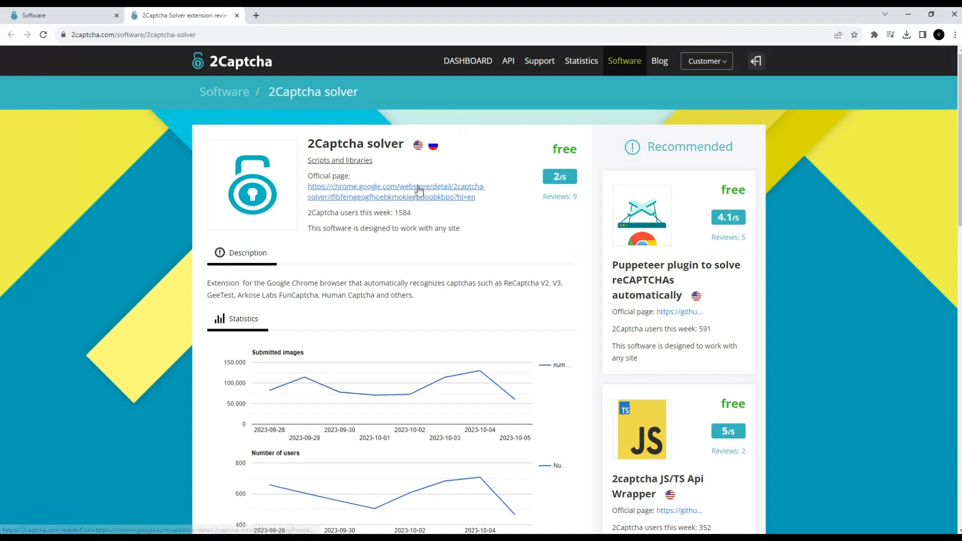
Open the Captcha Solver Chrome Web Store listing and begin adding it to Chrome.
left_click(396, 192)
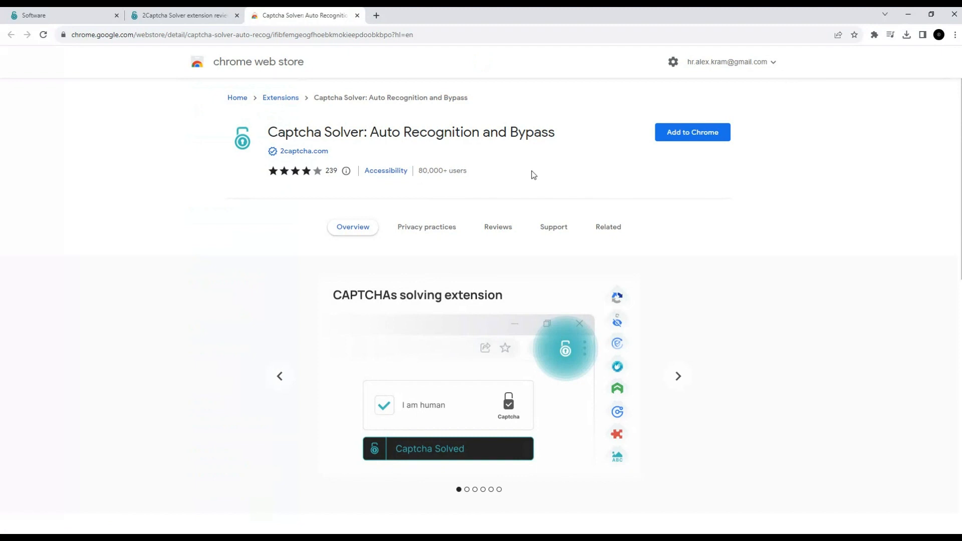
mouse_move(692, 132)
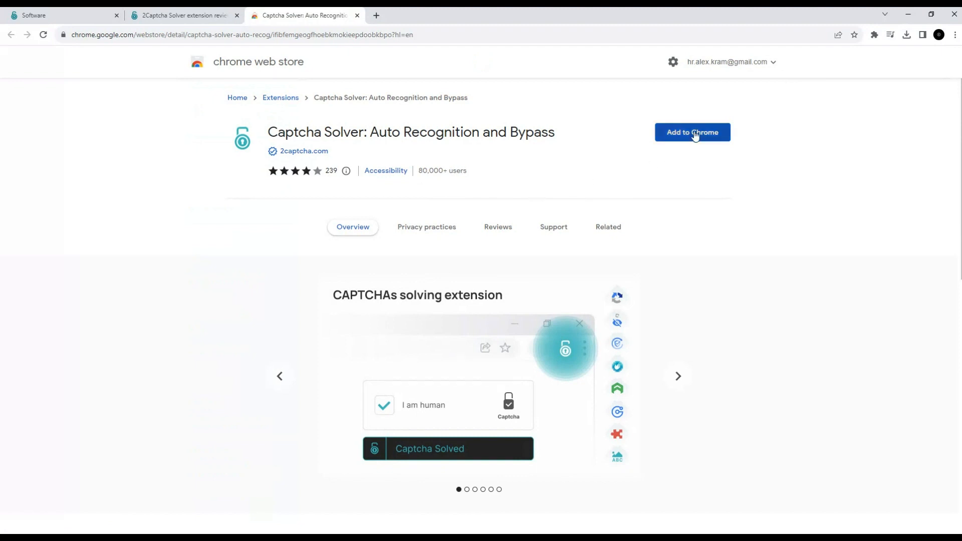
left_click(692, 132)
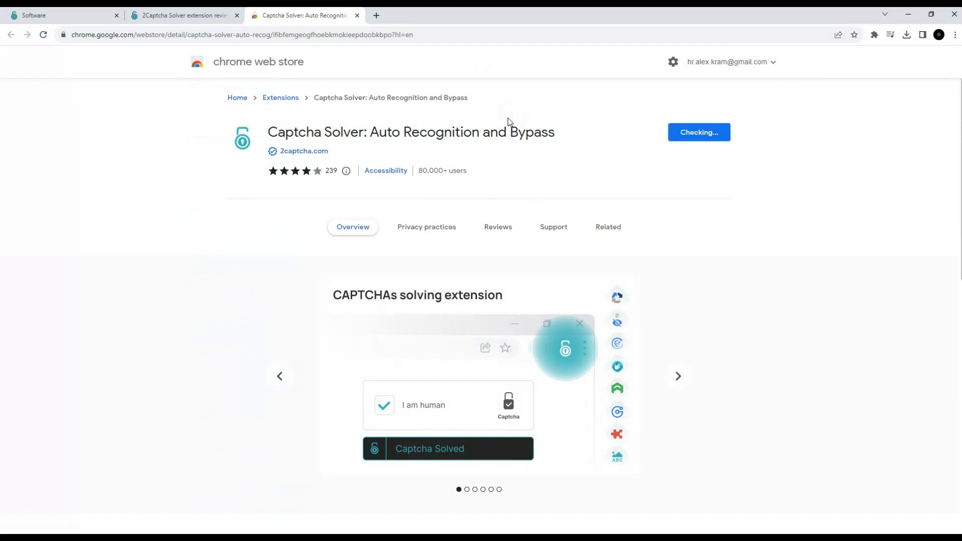
Confirm the Chrome install, then log the extension in with the dashboard API key.
left_click(698, 132)
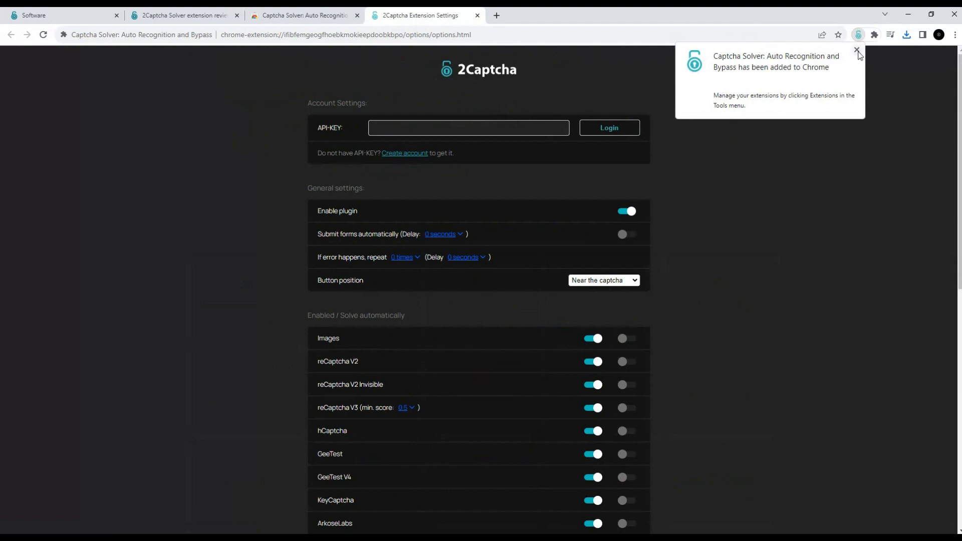
left_click(857, 50)
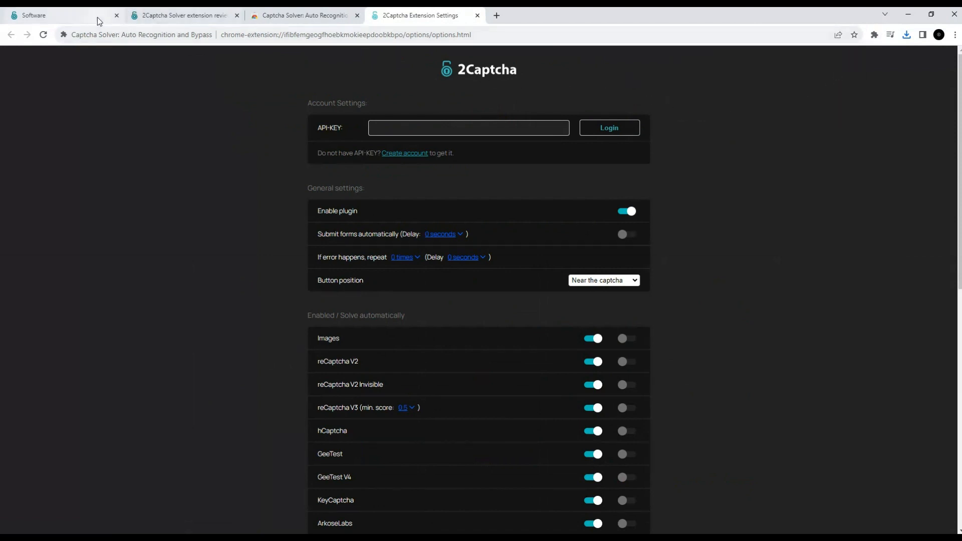
left_click(10, 35)
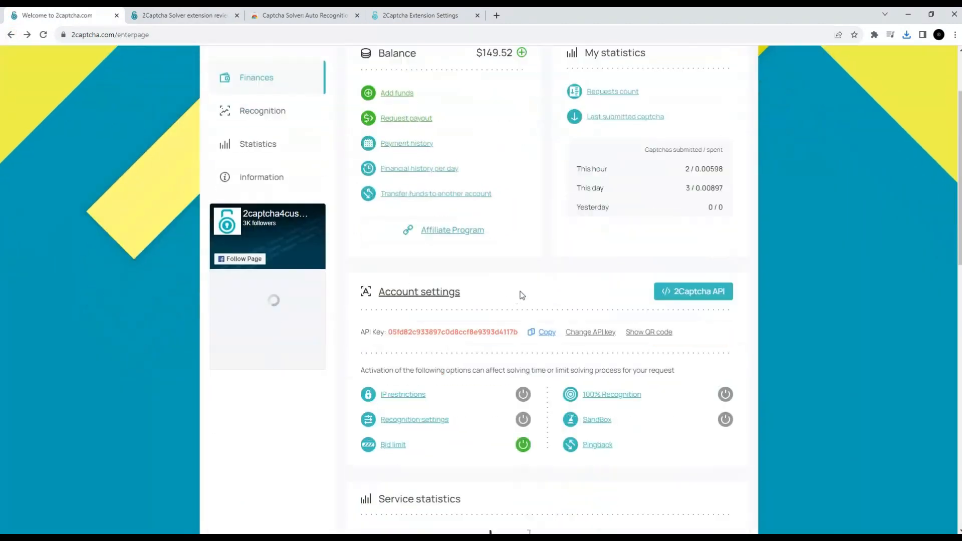
left_click(545, 332)
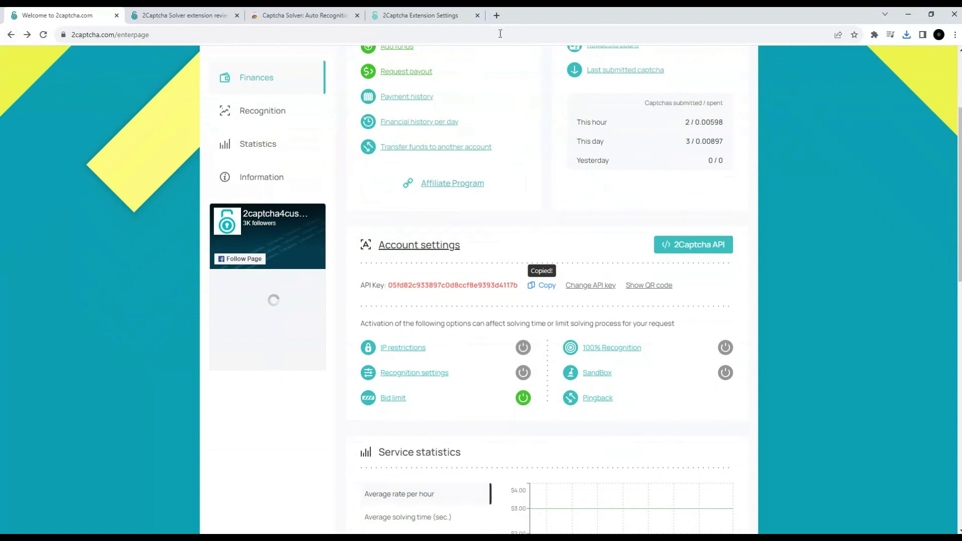
left_click(421, 15)
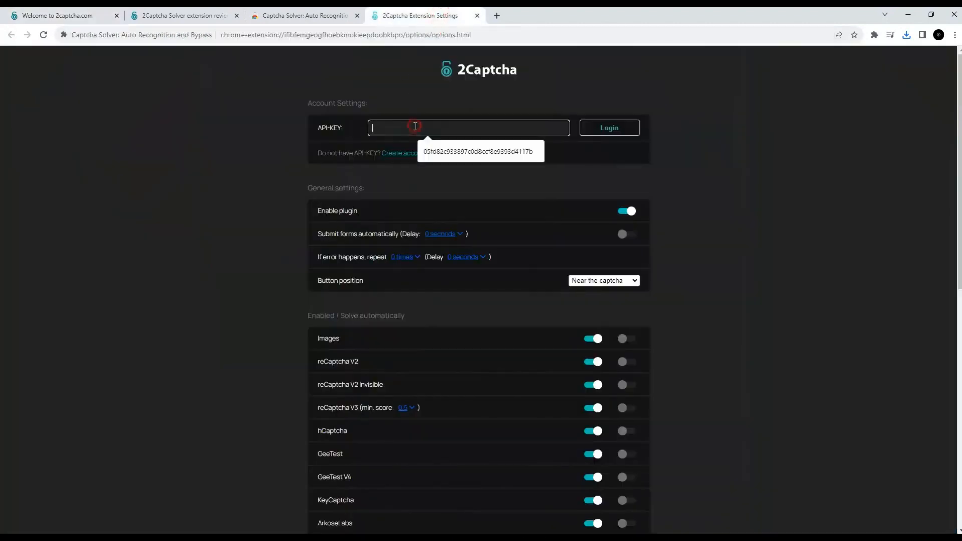
left_click(480, 151)
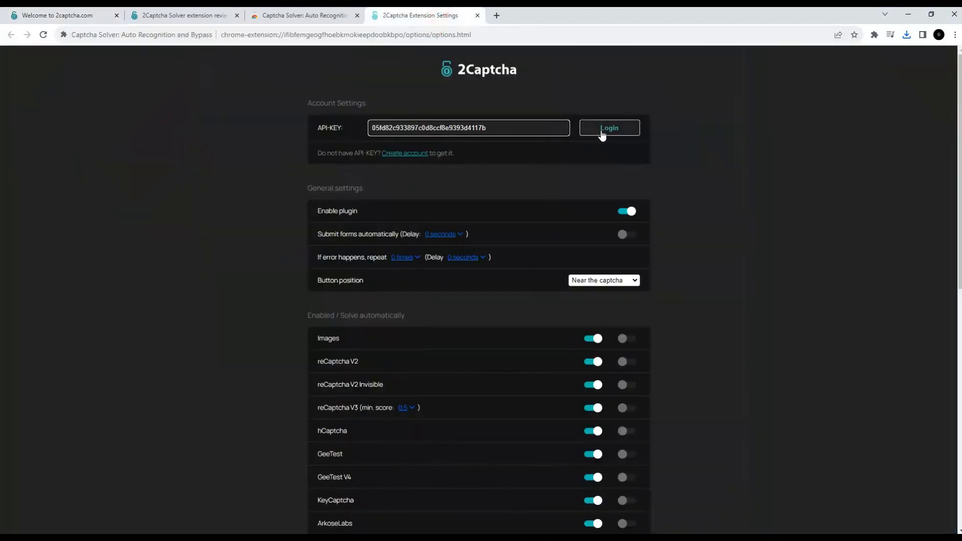
left_click(608, 127)
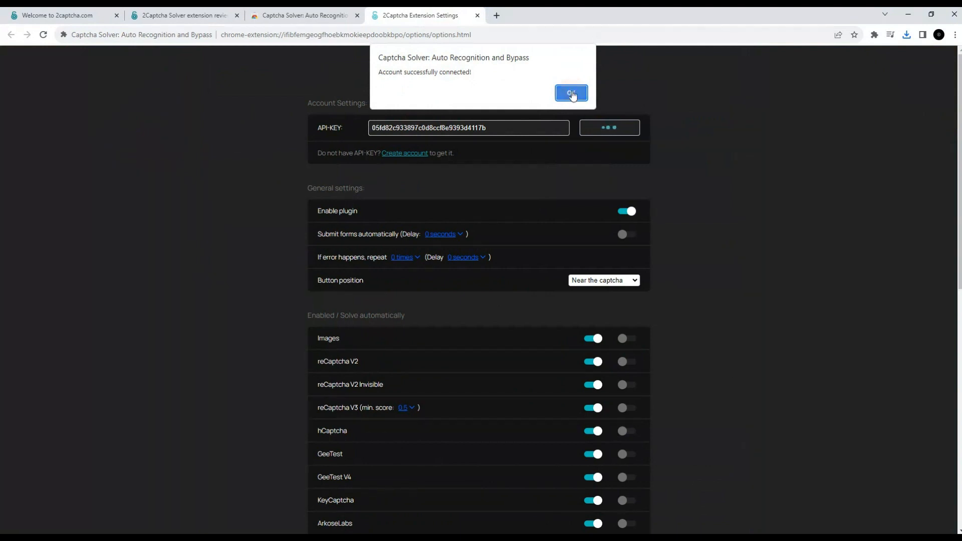
left_click(571, 93)
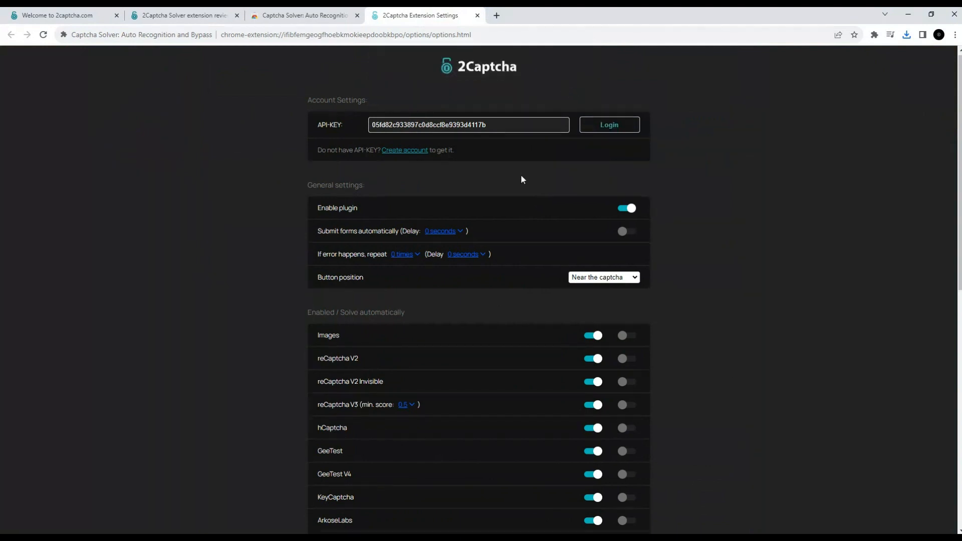
In extension settings, enable Yandex Smart Captcha solving and switch proxy use on.
scroll("down", 3)
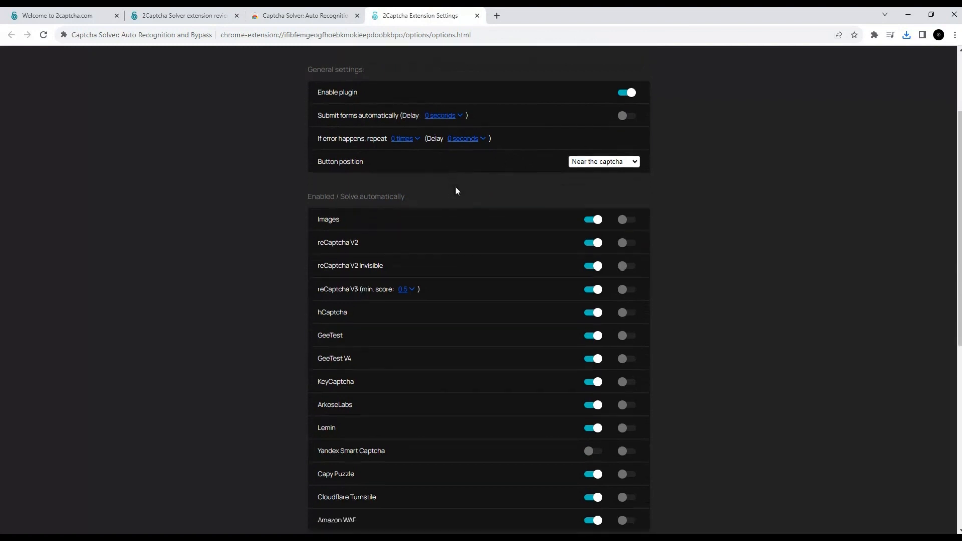
scroll("down", 3)
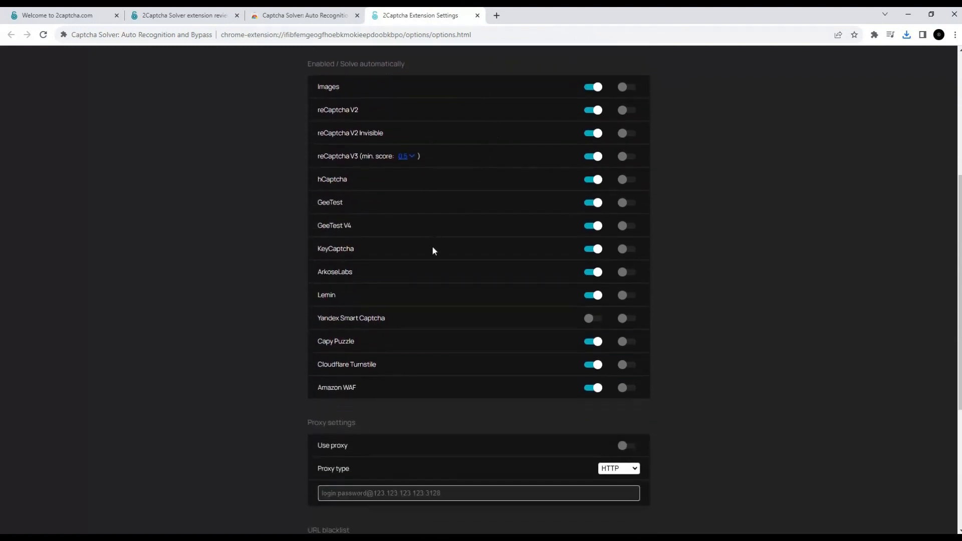
mouse_move(544, 336)
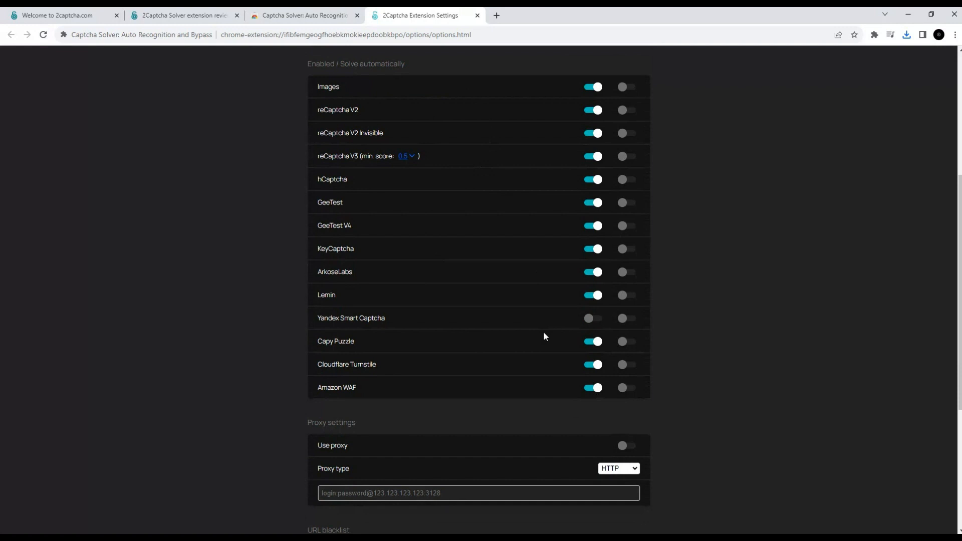
left_click(592, 318)
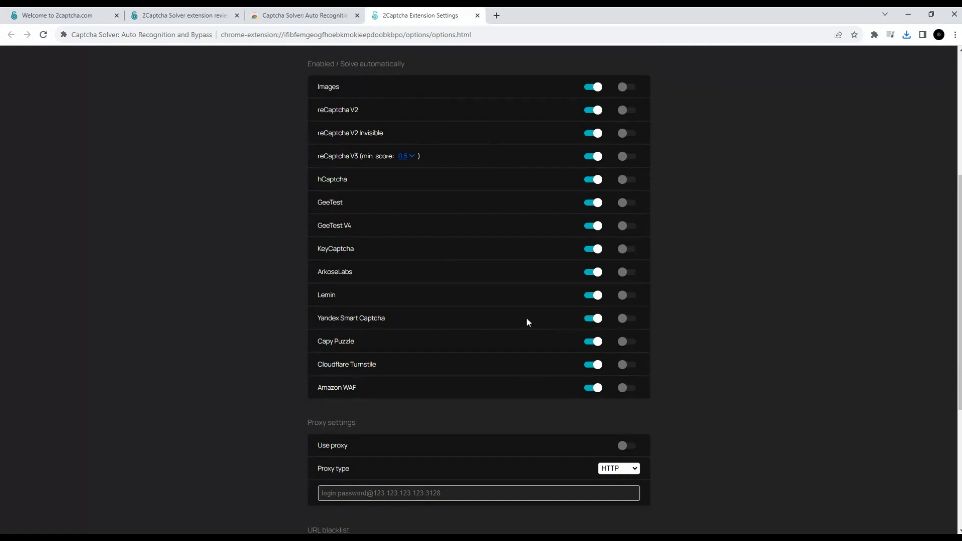
scroll("down", 3)
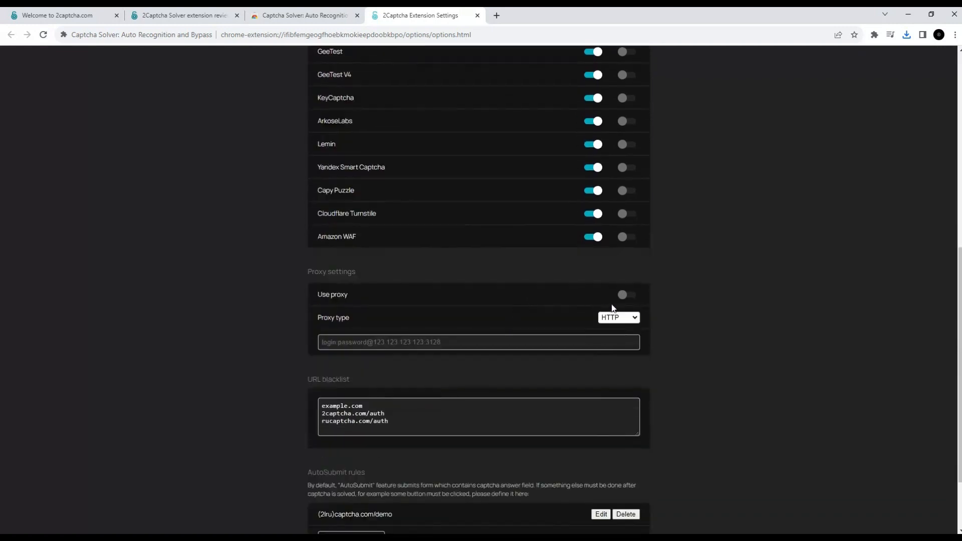
left_click(625, 295)
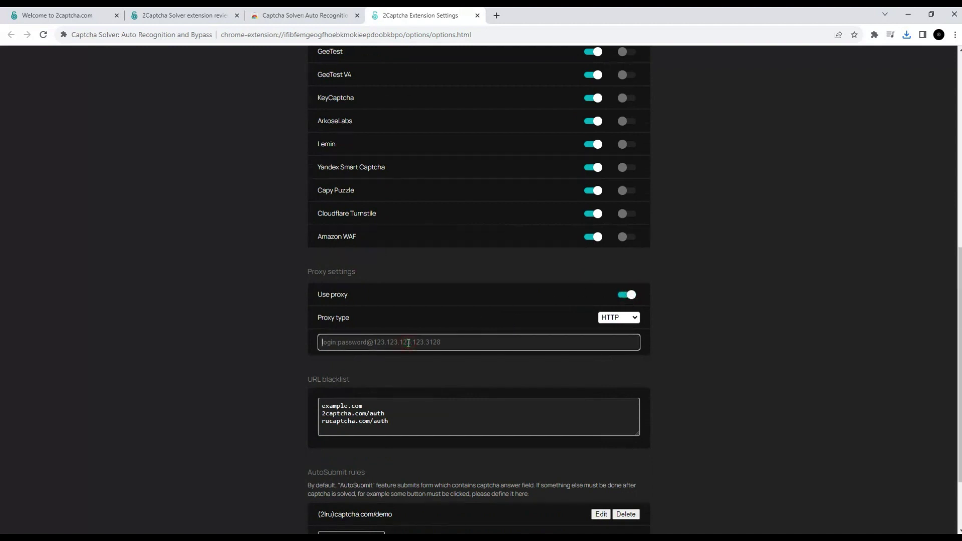
mouse_move(631, 293)
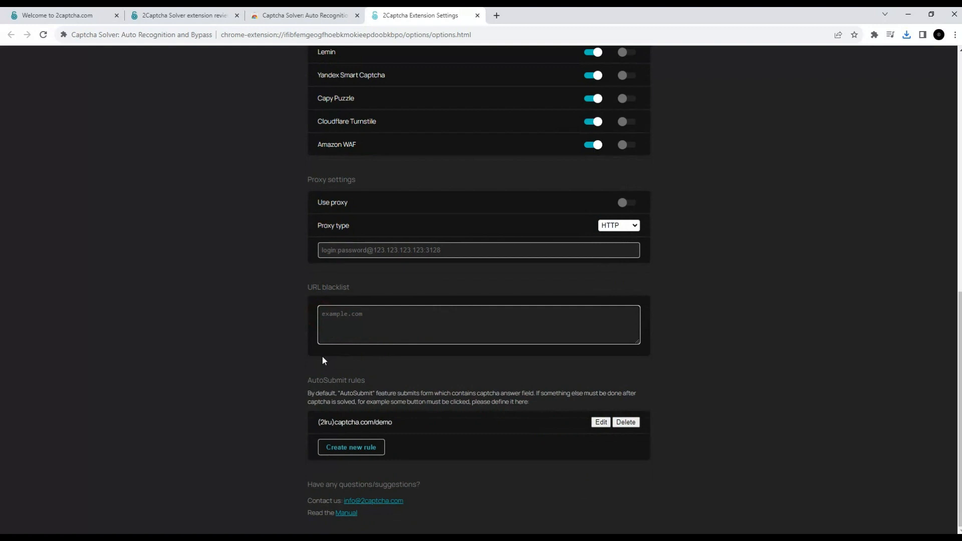
mouse_move(427, 373)
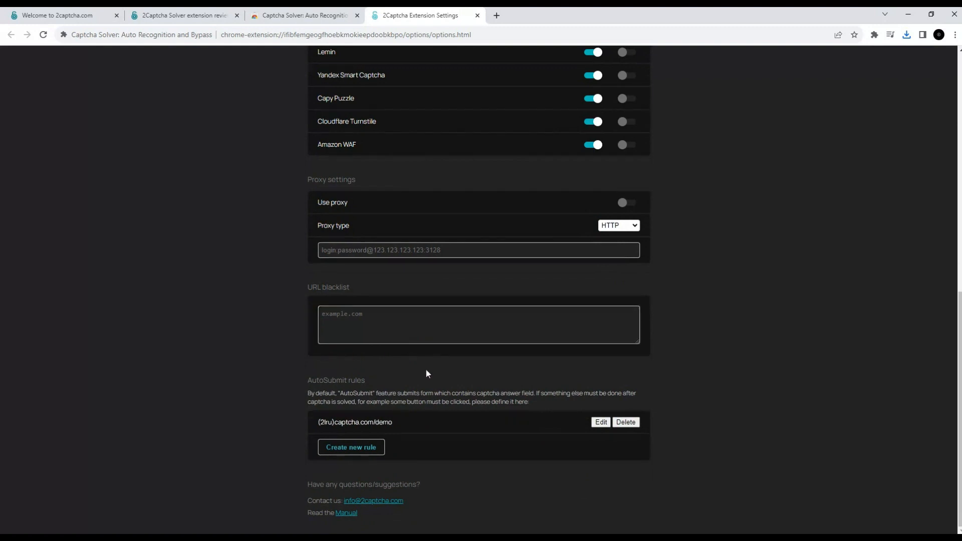
mouse_move(79, 12)
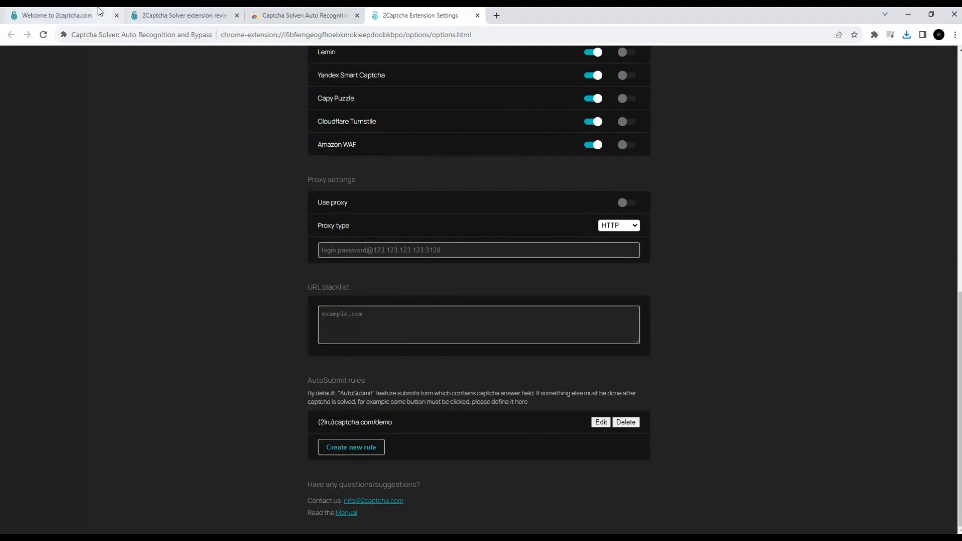
mouse_move(875, 61)
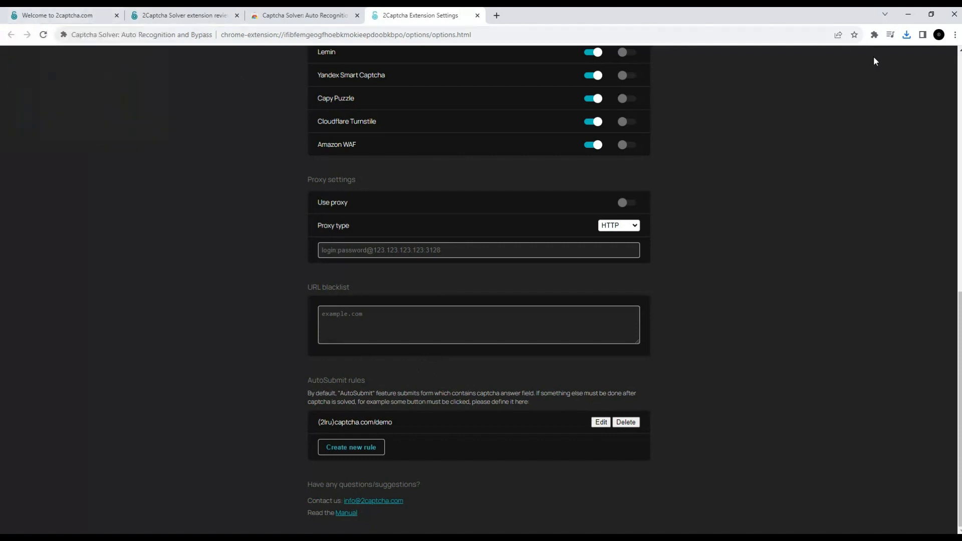
Go from the 2Captcha dashboard to the demo page and open the hCaptcha Difficult demo.
left_click(874, 35)
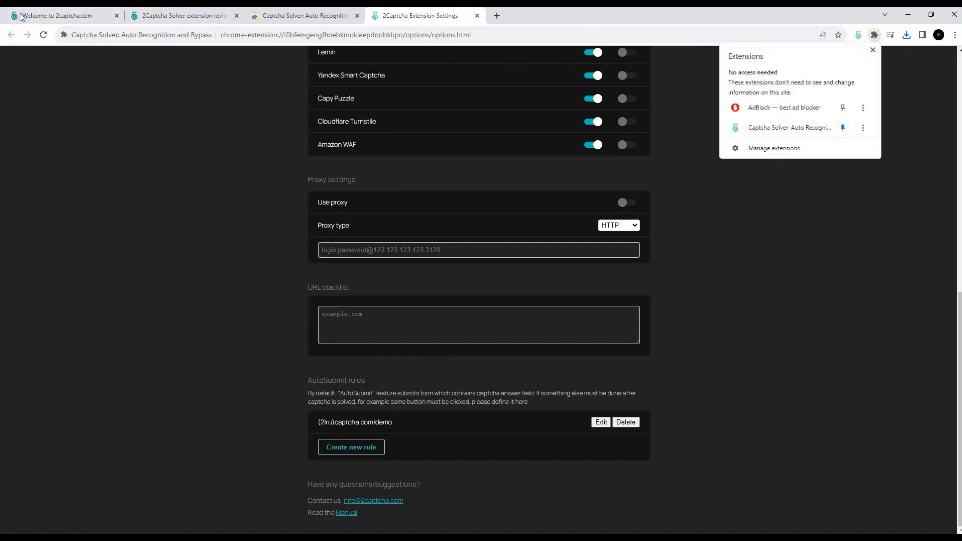
left_click(55, 15)
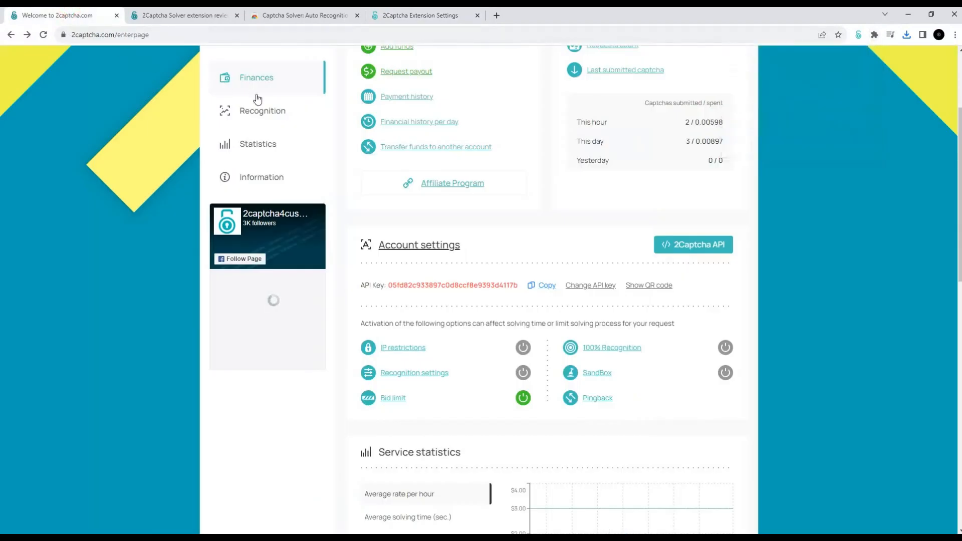
mouse_move(348, 182)
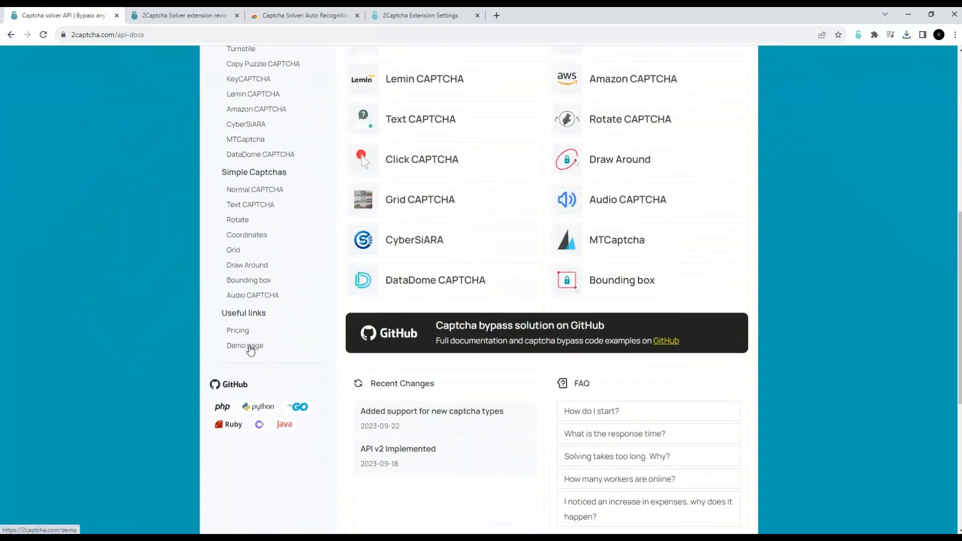
left_click(244, 345)
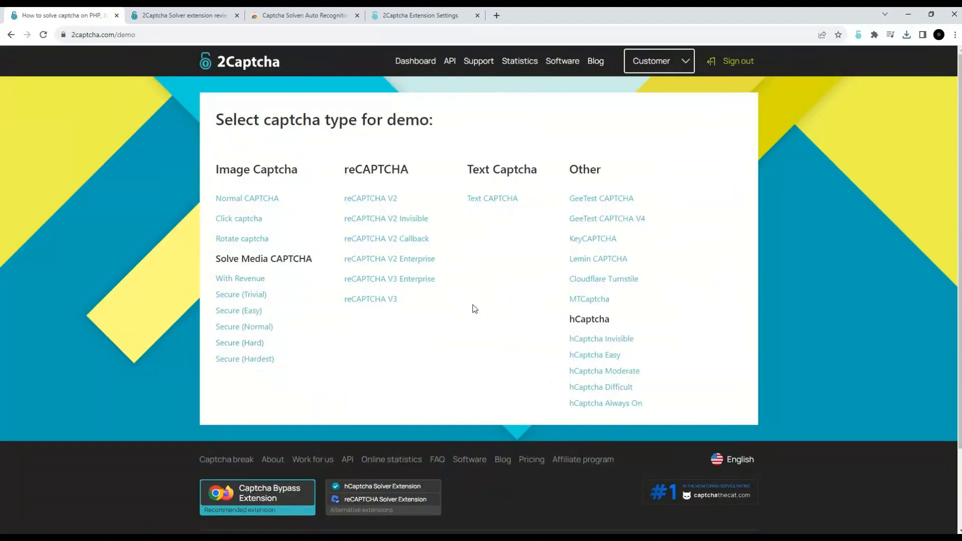
mouse_move(566, 366)
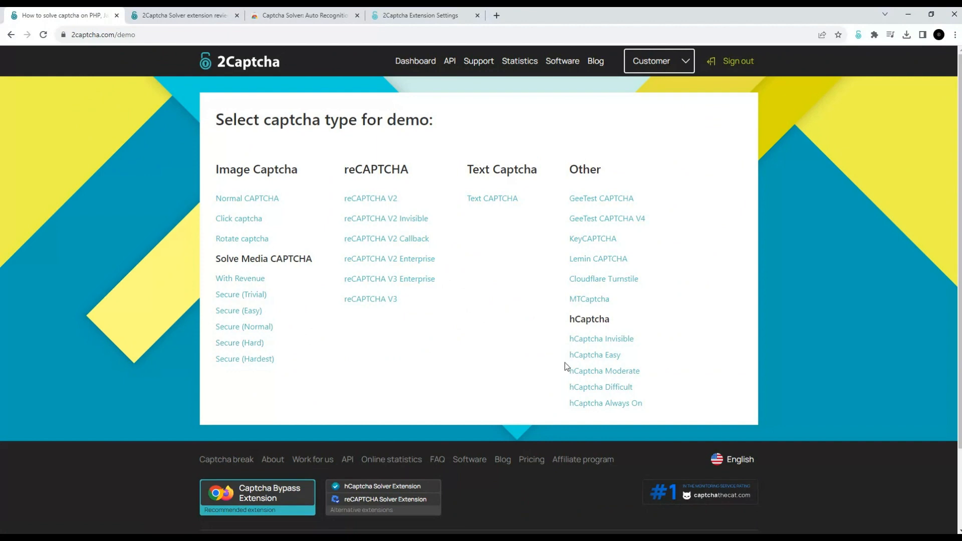
left_click(600, 386)
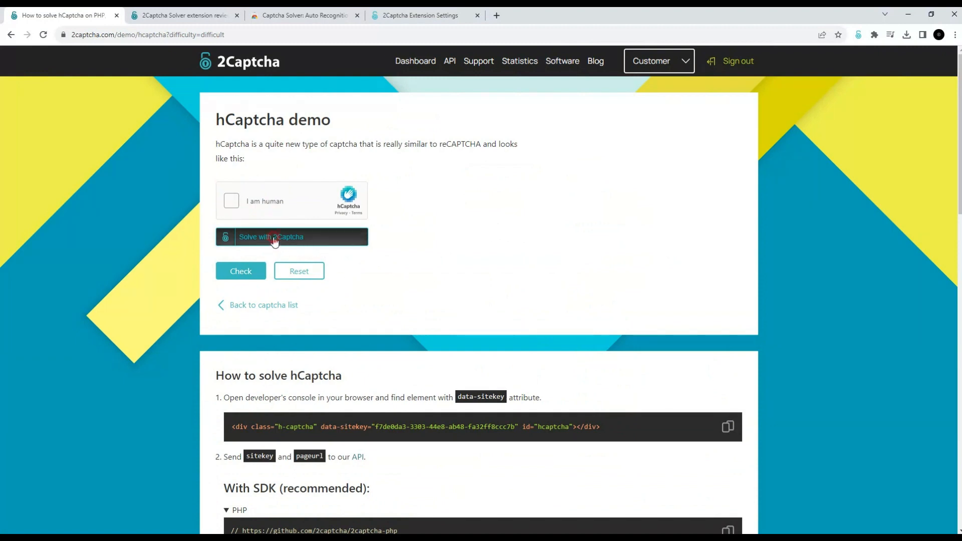
Solve the difficult hCaptcha with 2Captcha and check that it passes.
left_click(291, 237)
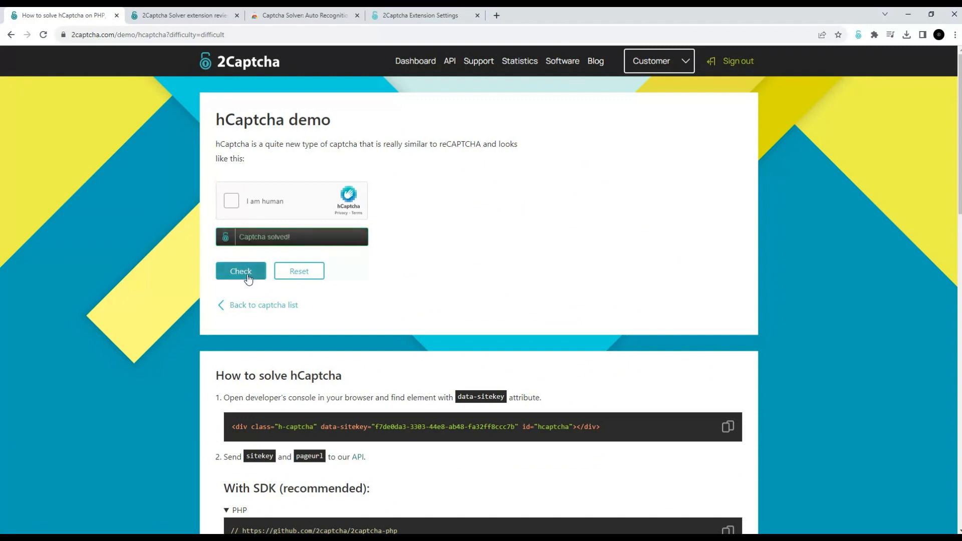
left_click(240, 271)
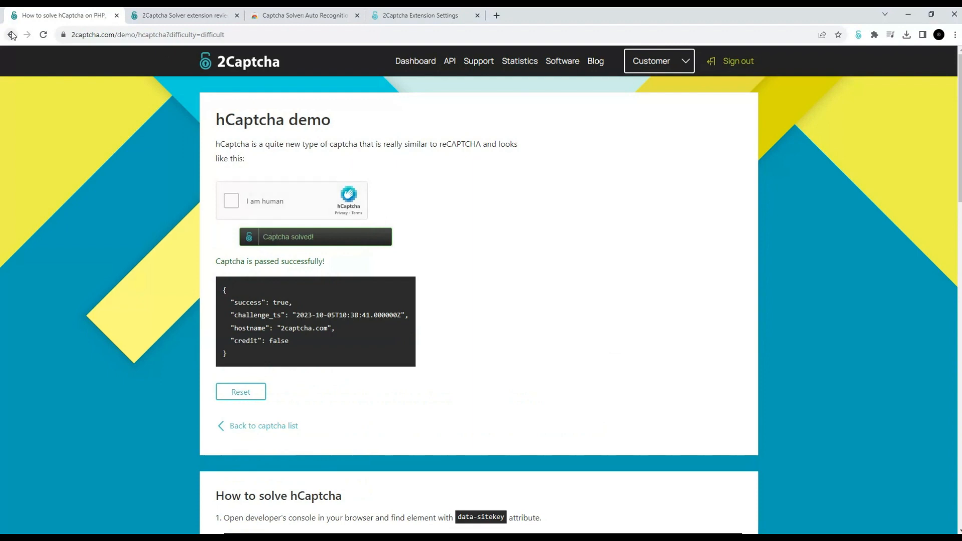
Open the GeeTest CAPTCHA V4 demo, solve it with 2Captcha, and verify it passes.
left_click(11, 34)
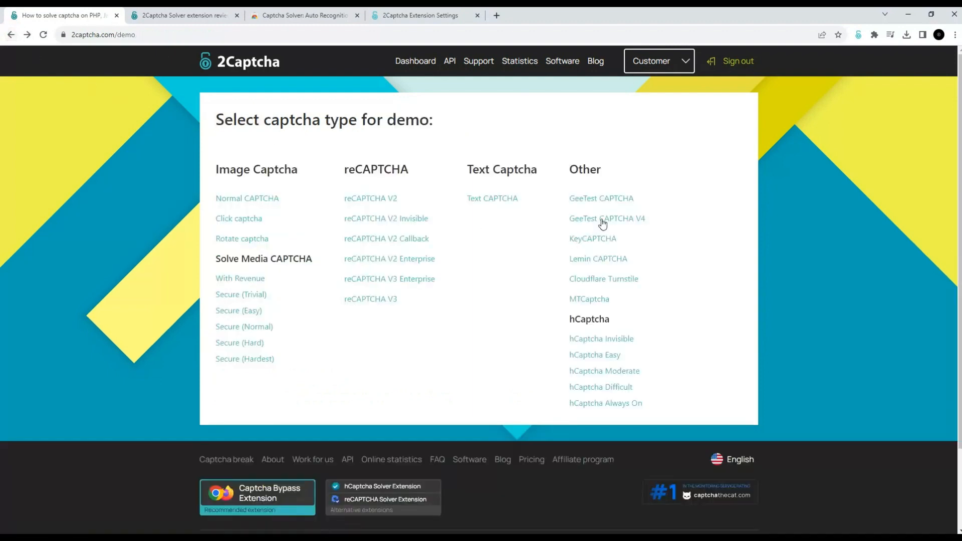
left_click(606, 219)
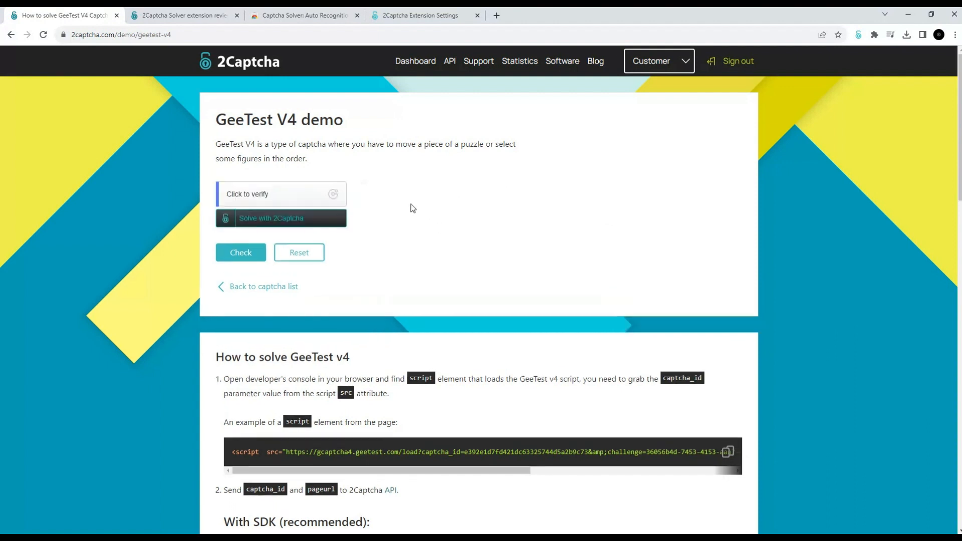
left_click(281, 218)
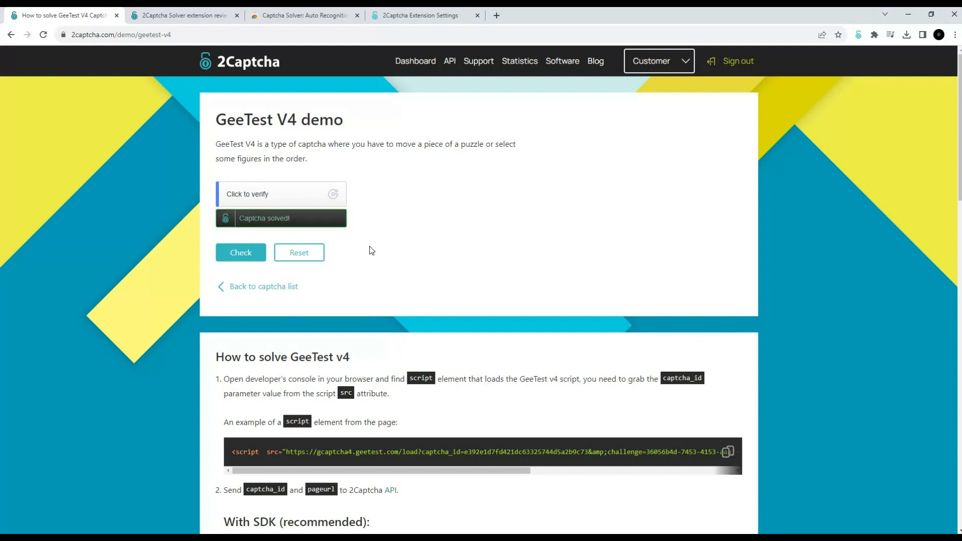
mouse_move(361, 246)
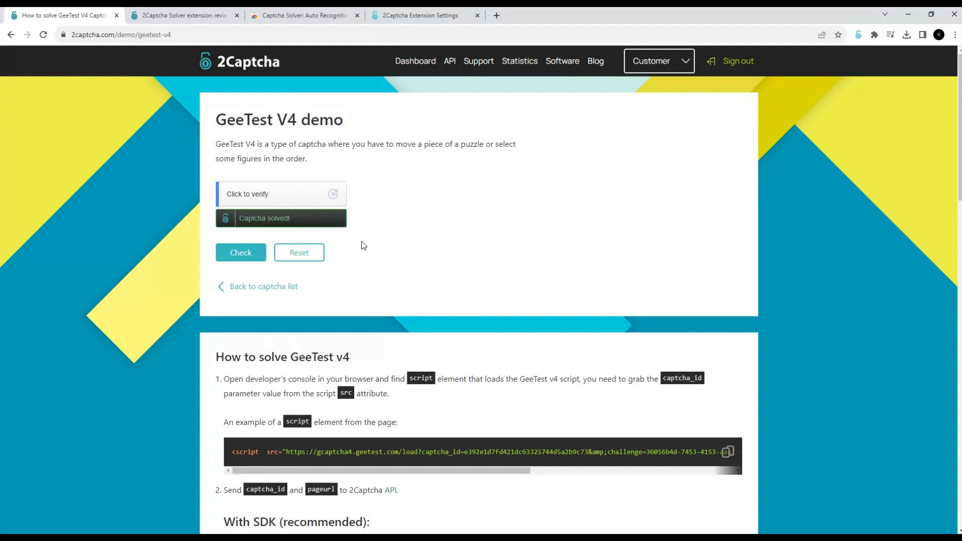
left_click(241, 252)
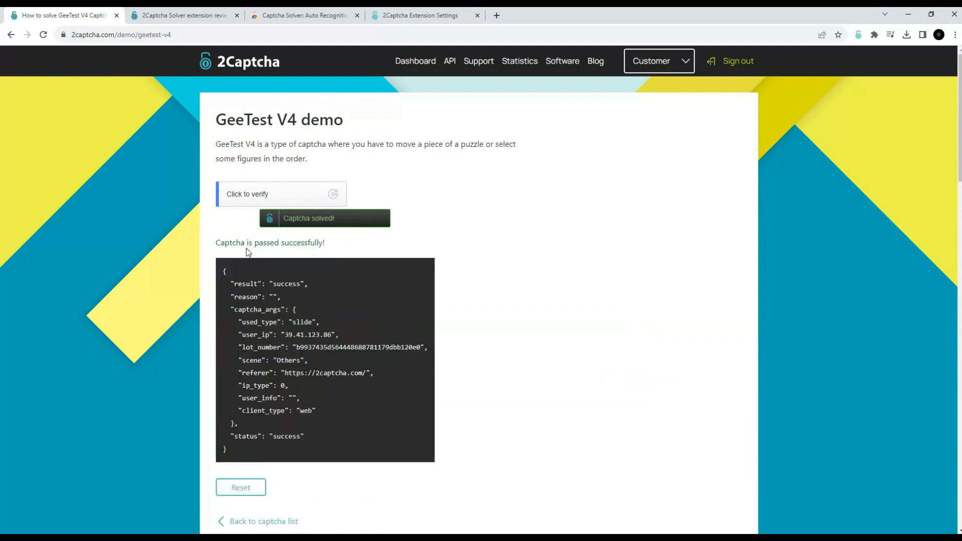
mouse_move(292, 275)
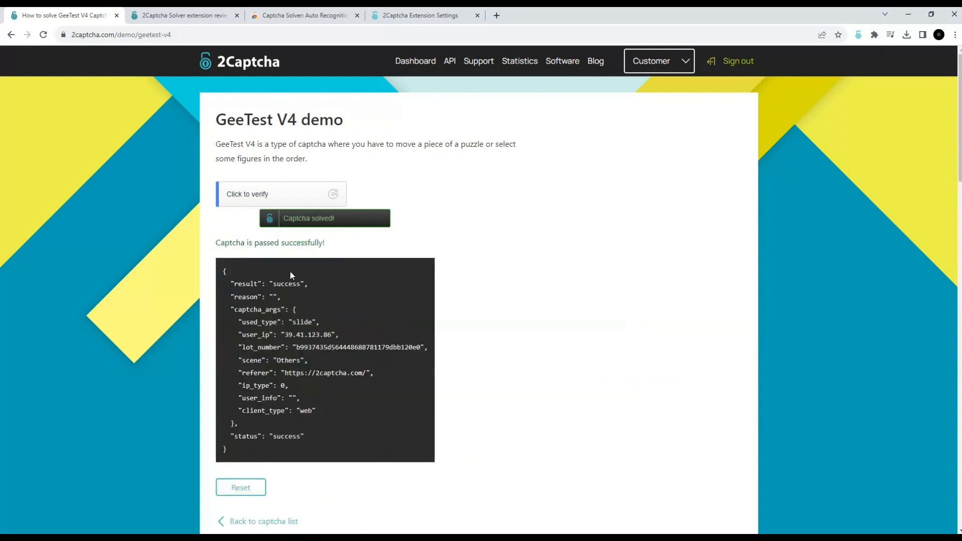